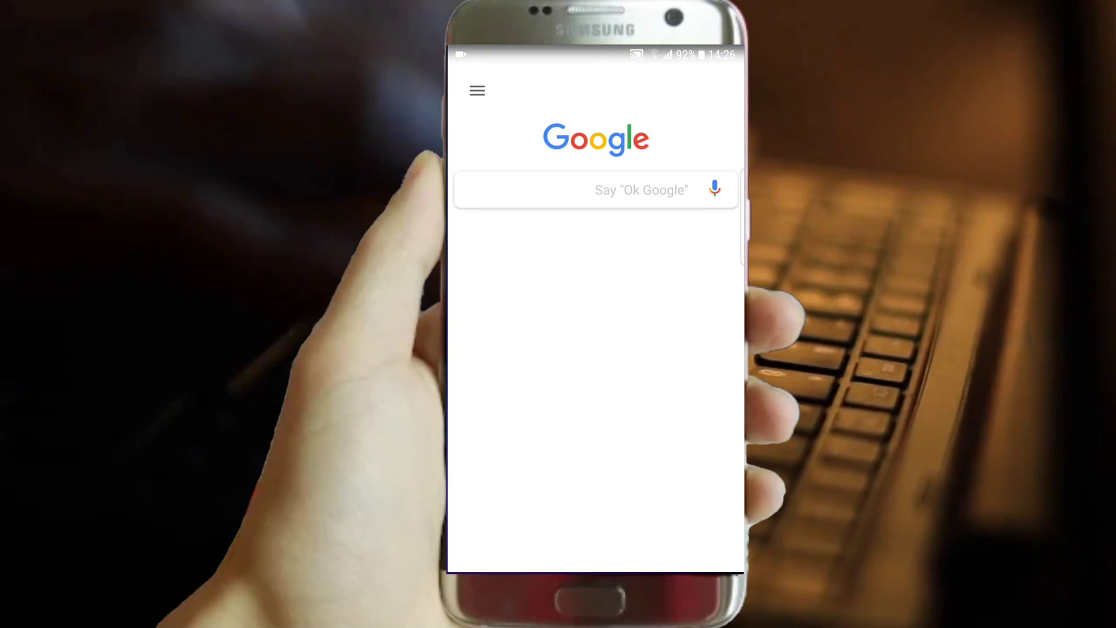
Step: Open the BlackGoogleAppByTheDeveloper folder holding the two downloaded Google app APKs
left_click(477, 91)
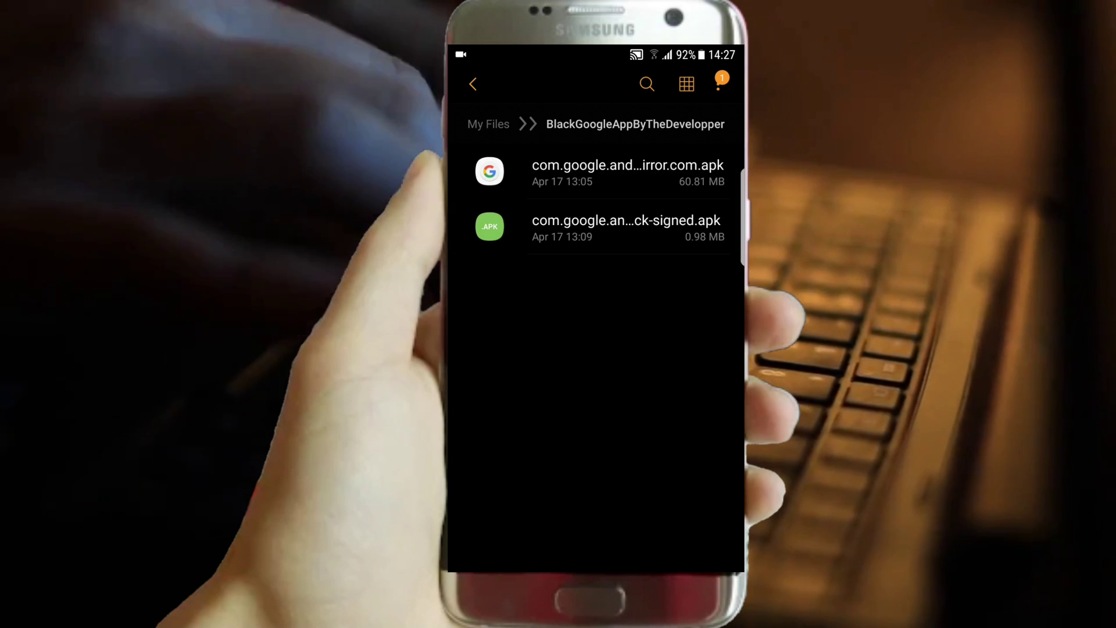
Step: Reopen My Files from the Apps Edge panel to its main overview page
left_click(629, 169)
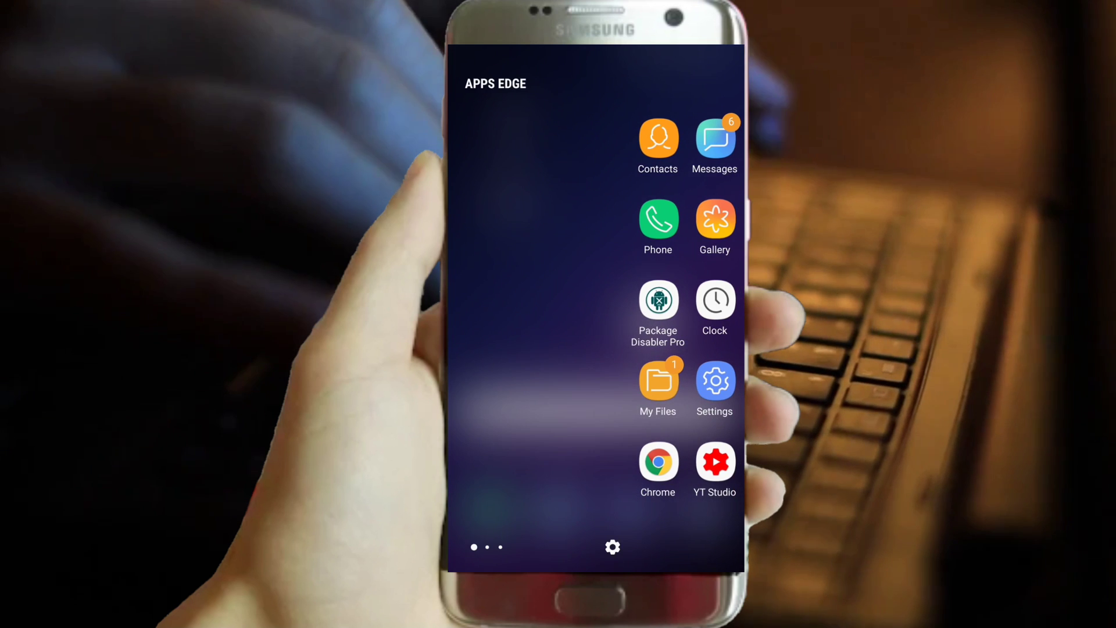
left_click(658, 380)
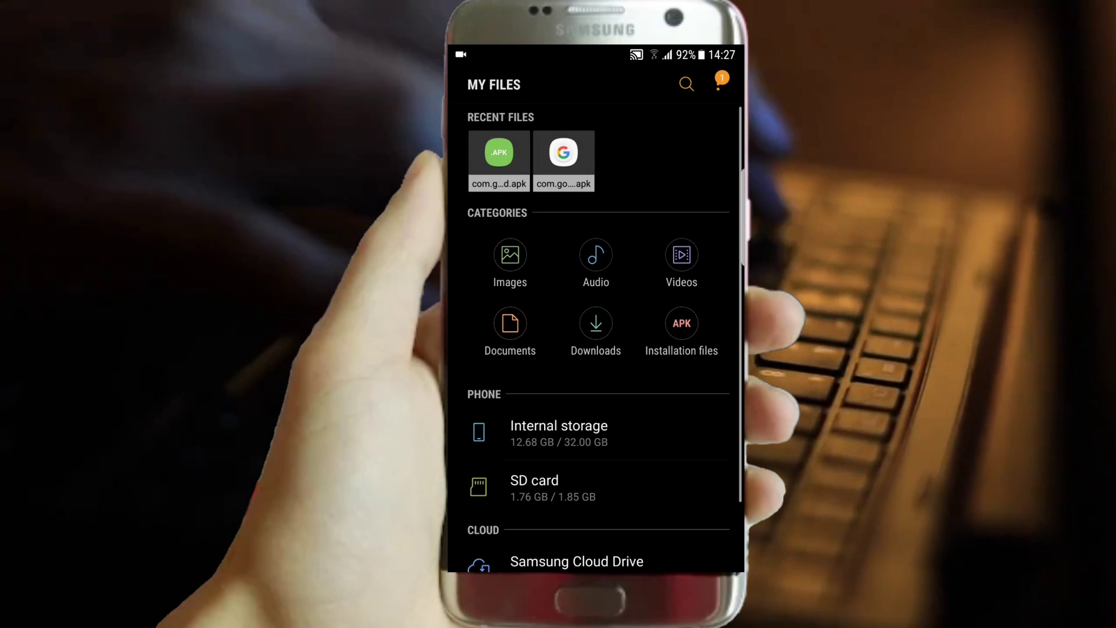